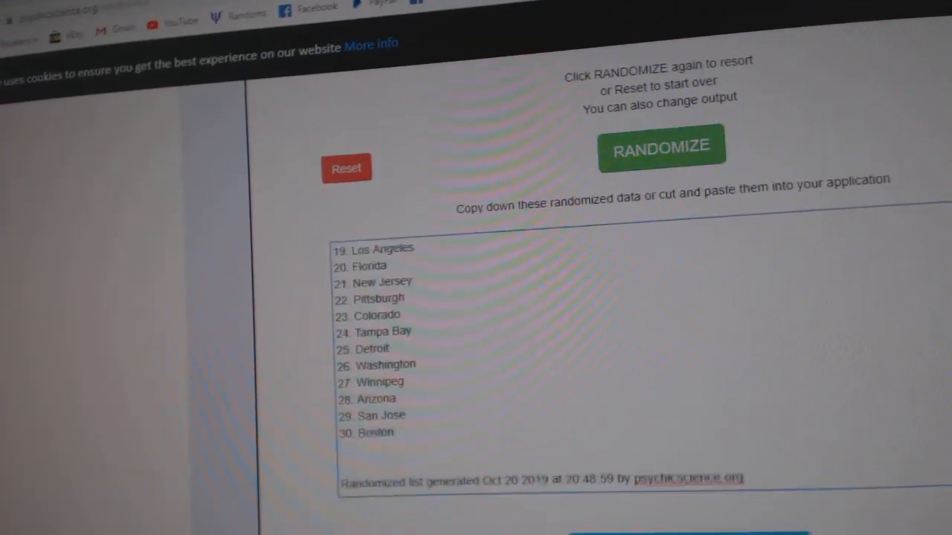
pyautogui.click(660, 147)
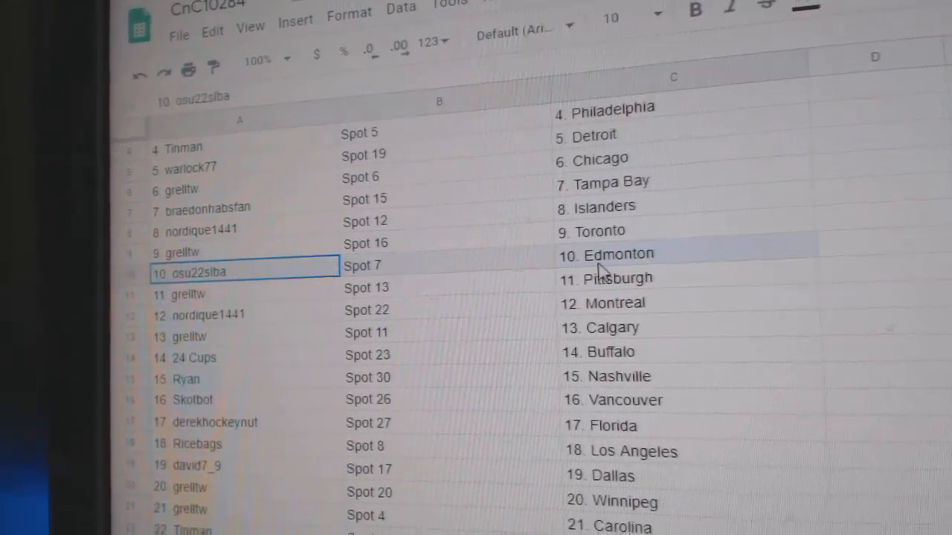
pyautogui.click(208, 308)
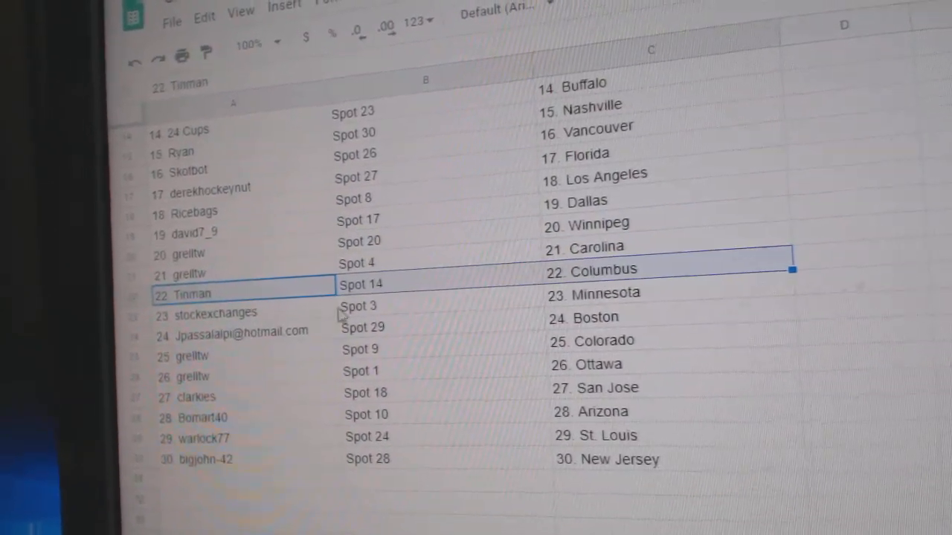
pyautogui.click(238, 330)
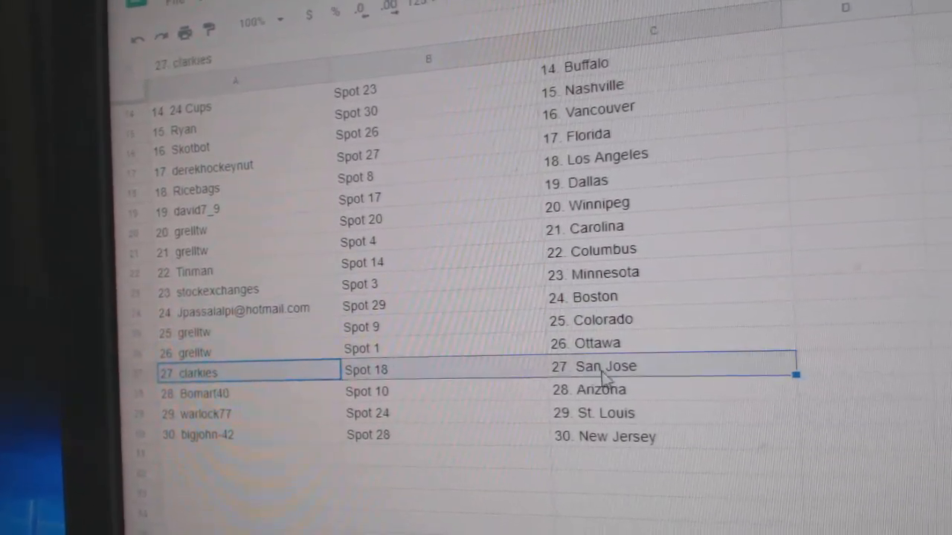
pyautogui.click(208, 409)
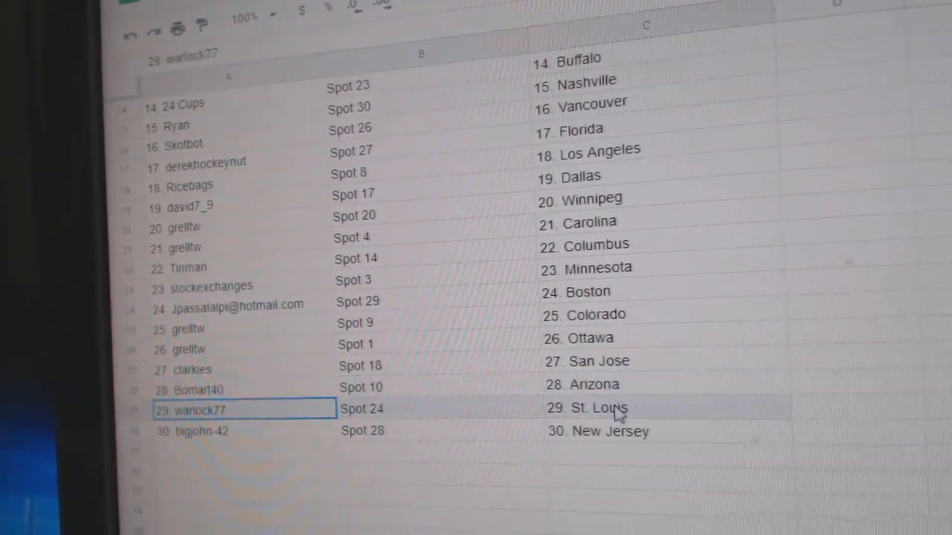